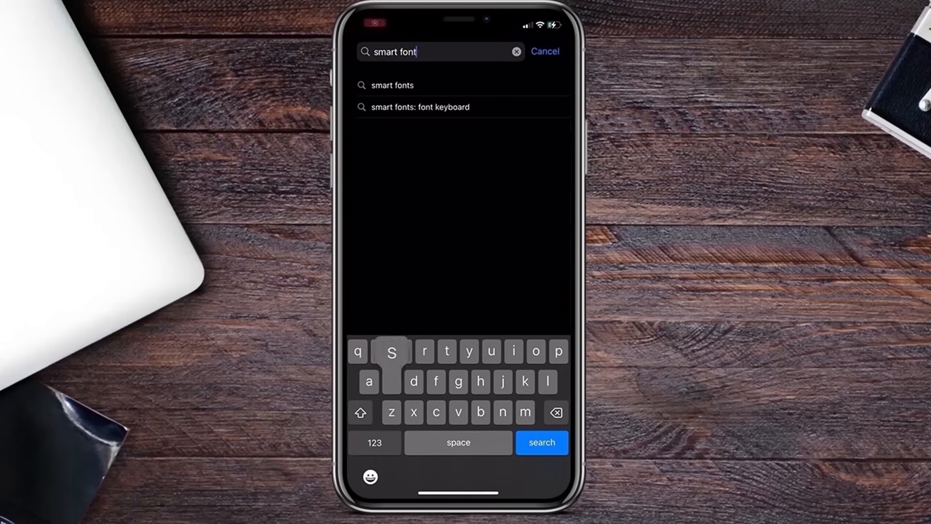
Search the App Store for 'smart font' and pick the 'smart fonts' suggestion.
{"action": "left_click", "coordinate": [540, 442]}
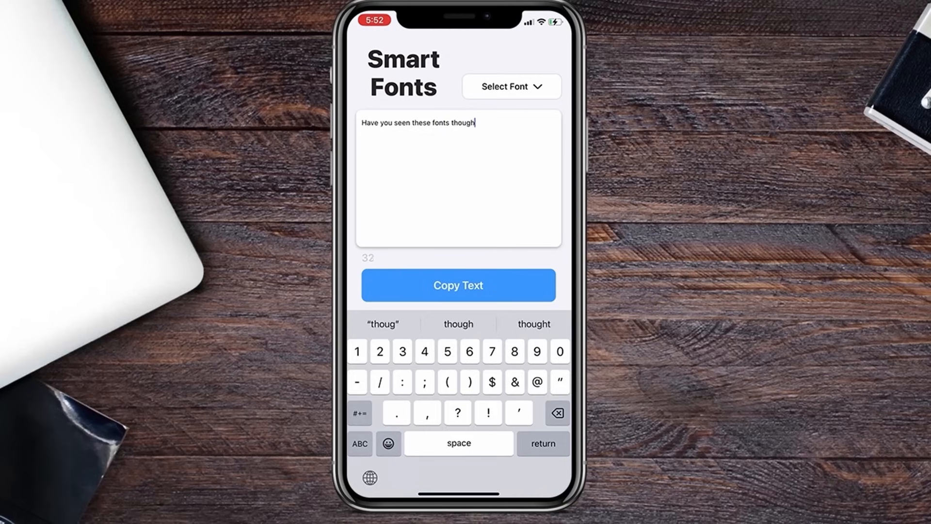
Preview decorative styles on the sentence 'Have you seen these fonts though' via Select Font.
{"action": "left_click", "coordinate": [509, 86]}
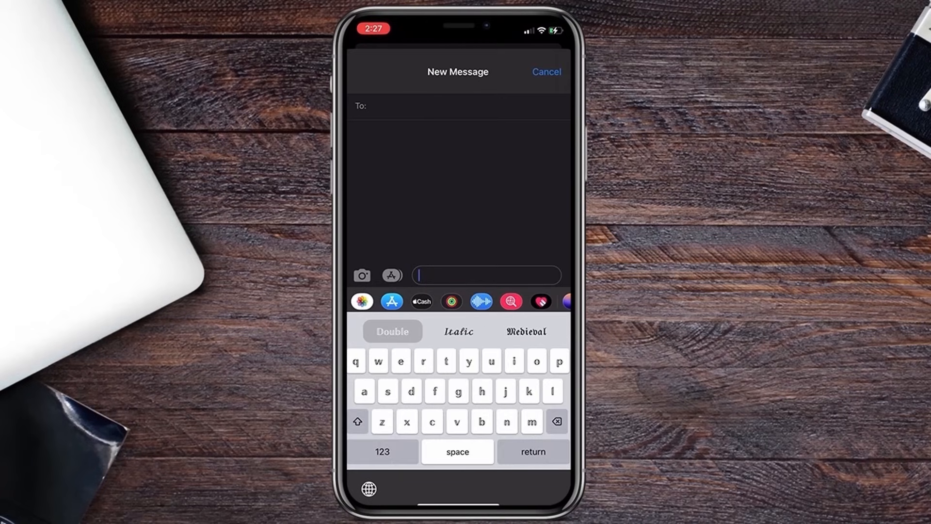
Write 'hello h' and 'the' in a new iMessage using the Smart Fonts keyboard.
{"action": "type", "text": "hello h"}
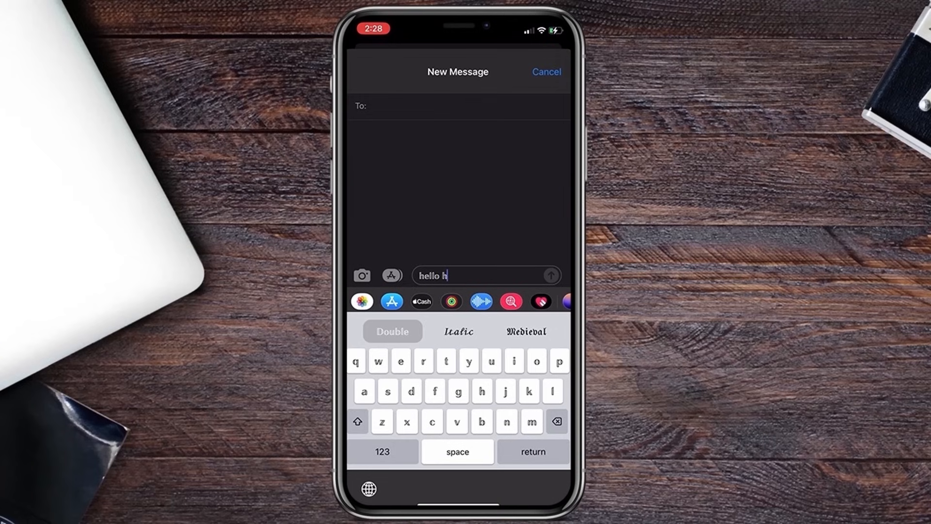
{"action": "type", "text": "the"}
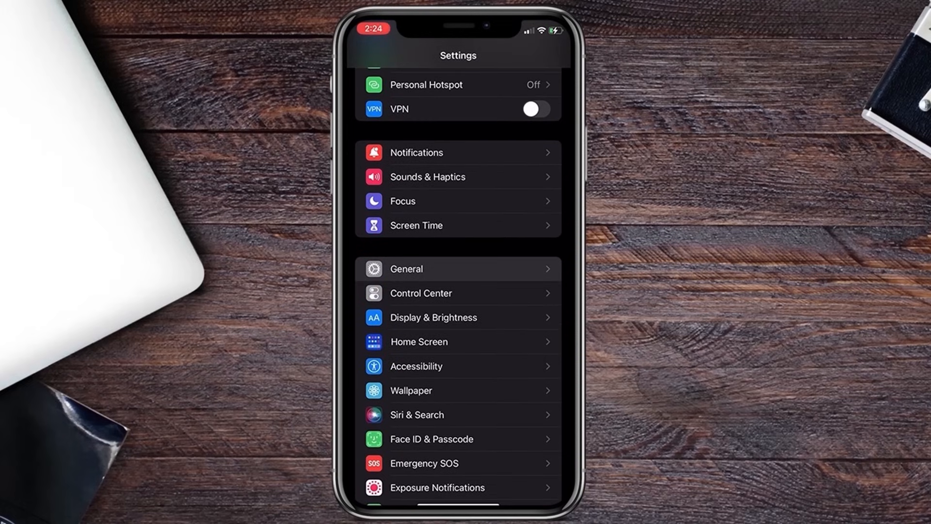
Reach General > Keyboard > Keyboards > Add New Keyboard and search it for 'Smart'.
{"action": "left_click", "coordinate": [458, 269]}
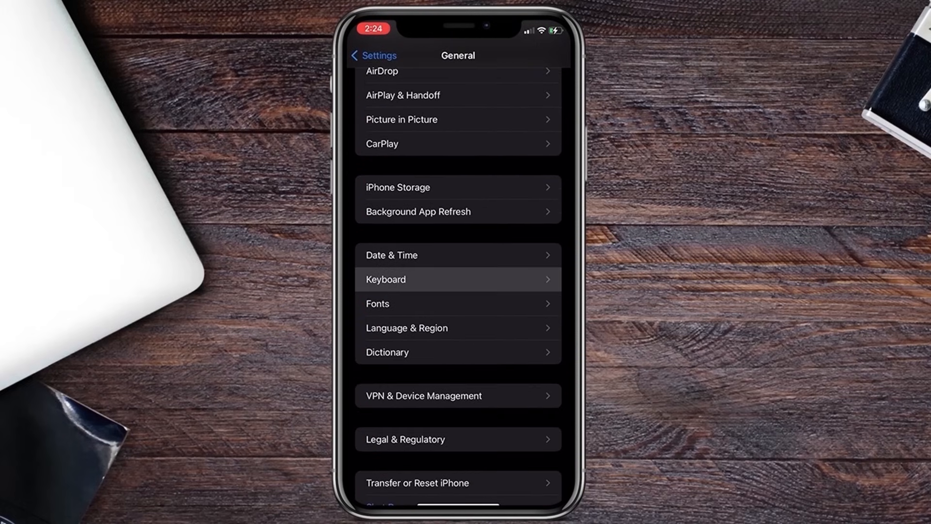
{"action": "left_click", "coordinate": [457, 279]}
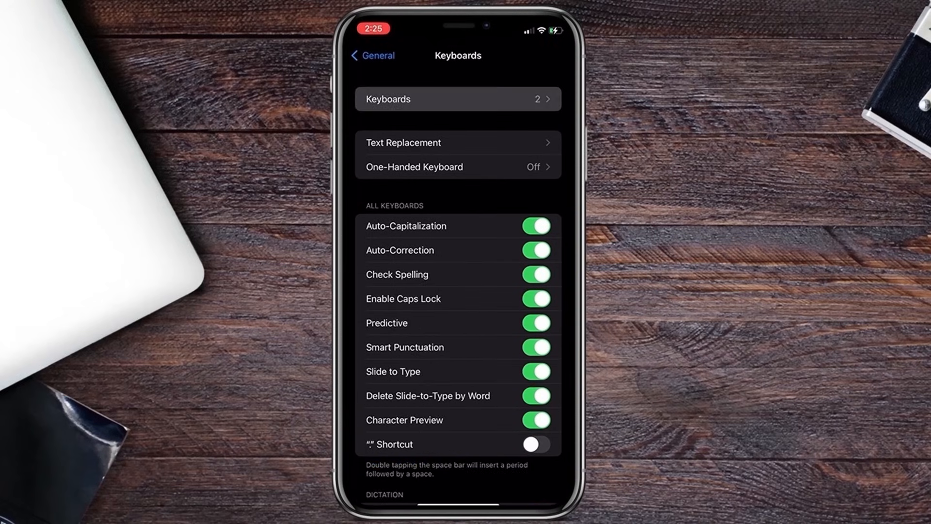
{"action": "left_click", "coordinate": [457, 99]}
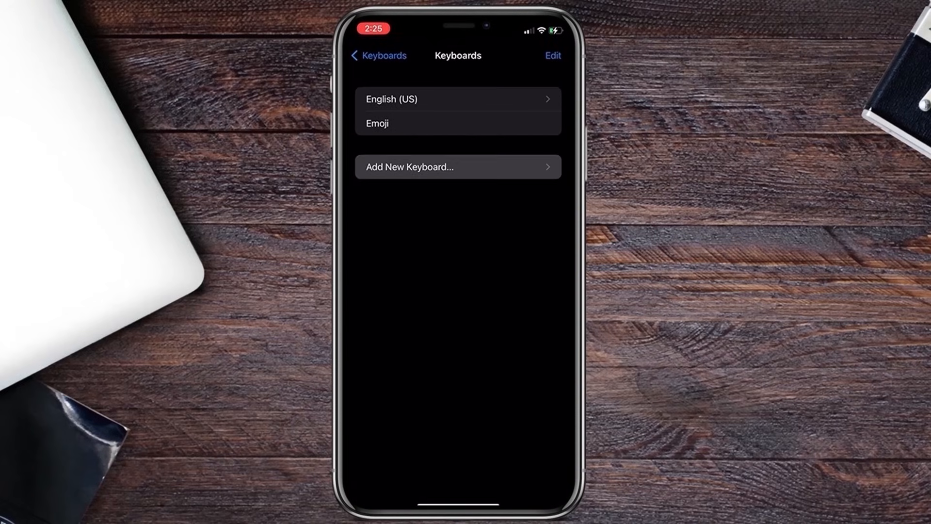
{"action": "left_click", "coordinate": [456, 167]}
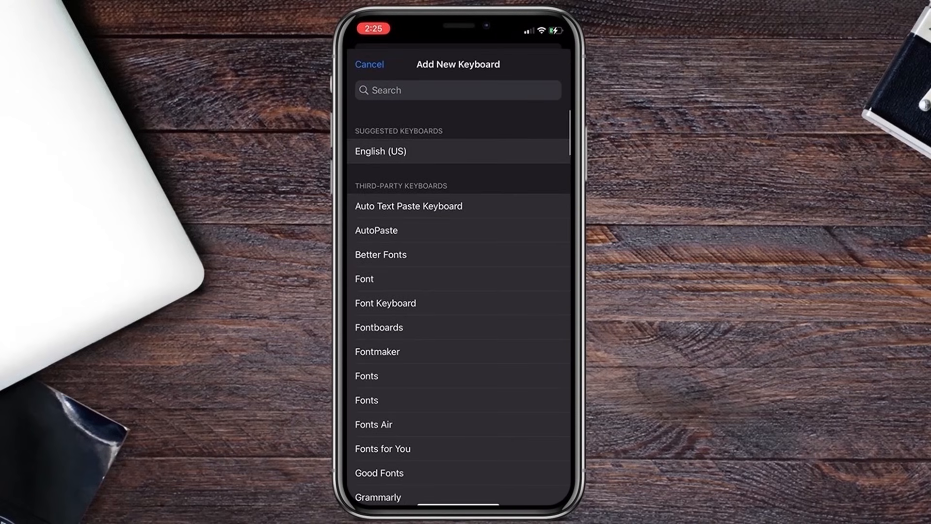
{"action": "type", "text": "Smart"}
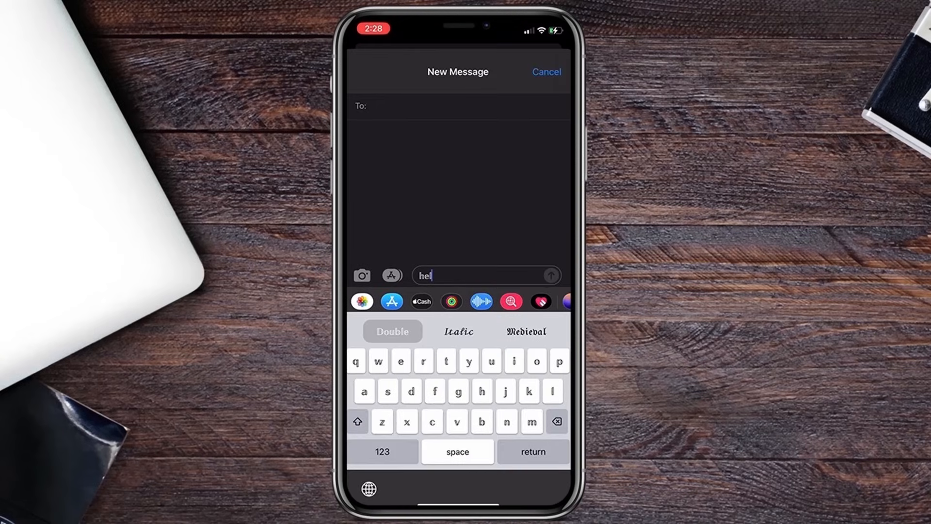
Complete the message to read 'hello there' in the Smart Fonts Double style.
{"action": "type", "text": "lo"}
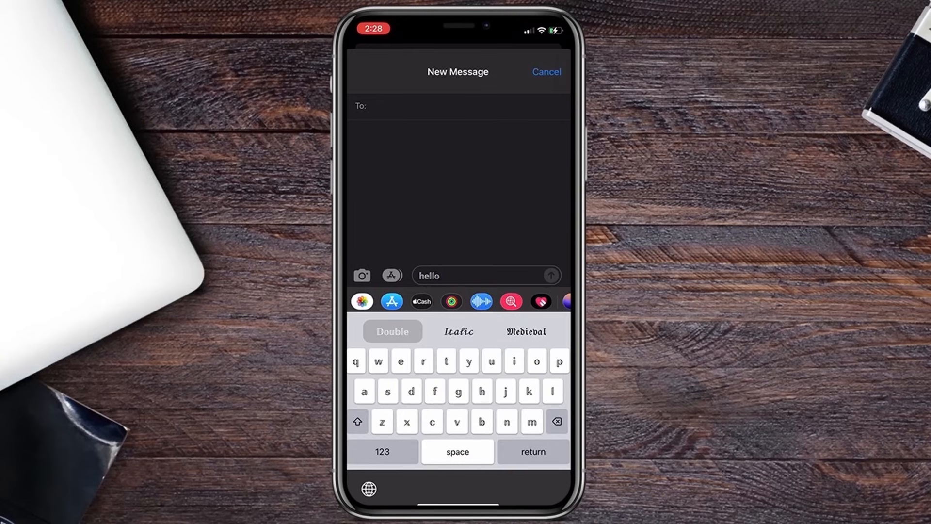
{"action": "type", "text": "there"}
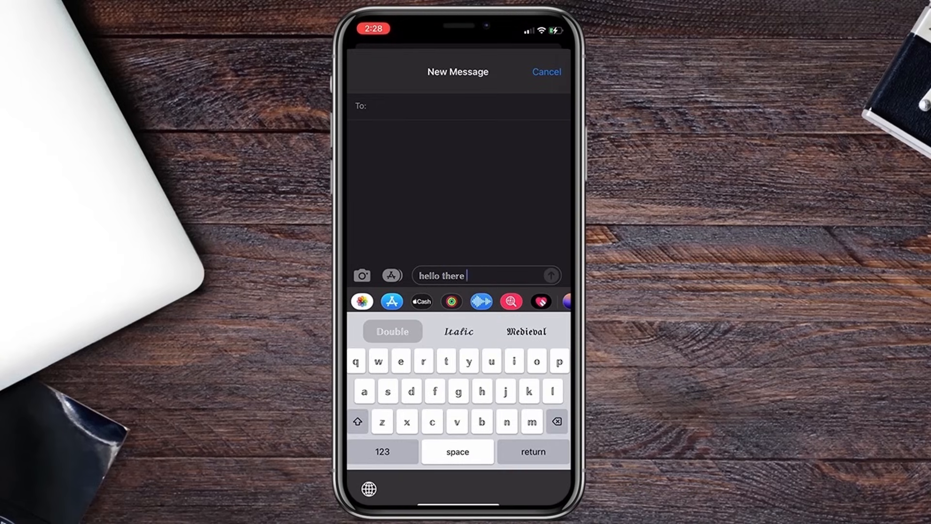